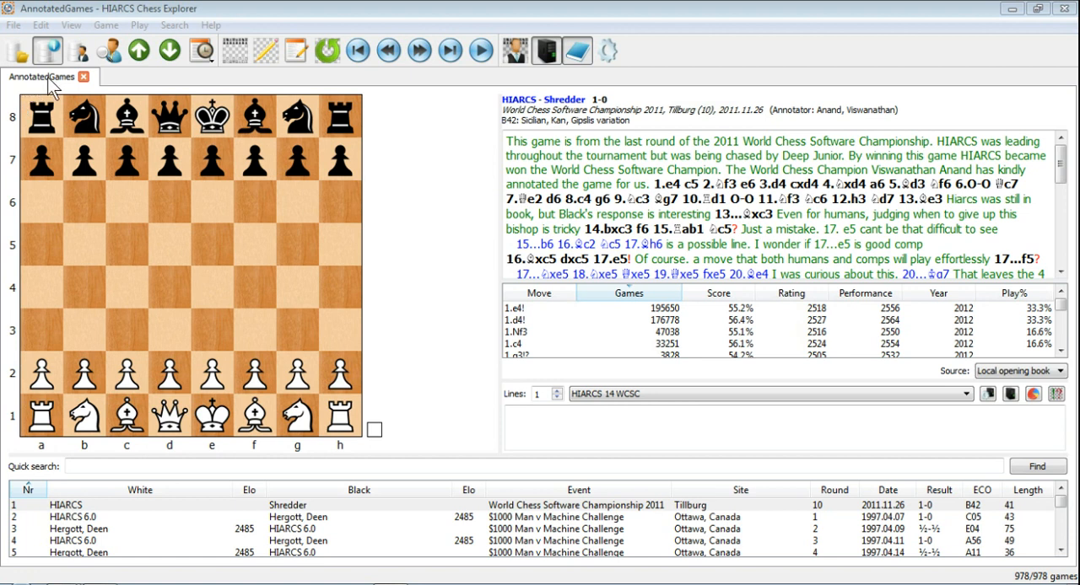
{"action": "mouse_move", "coordinate": [350, 535]}
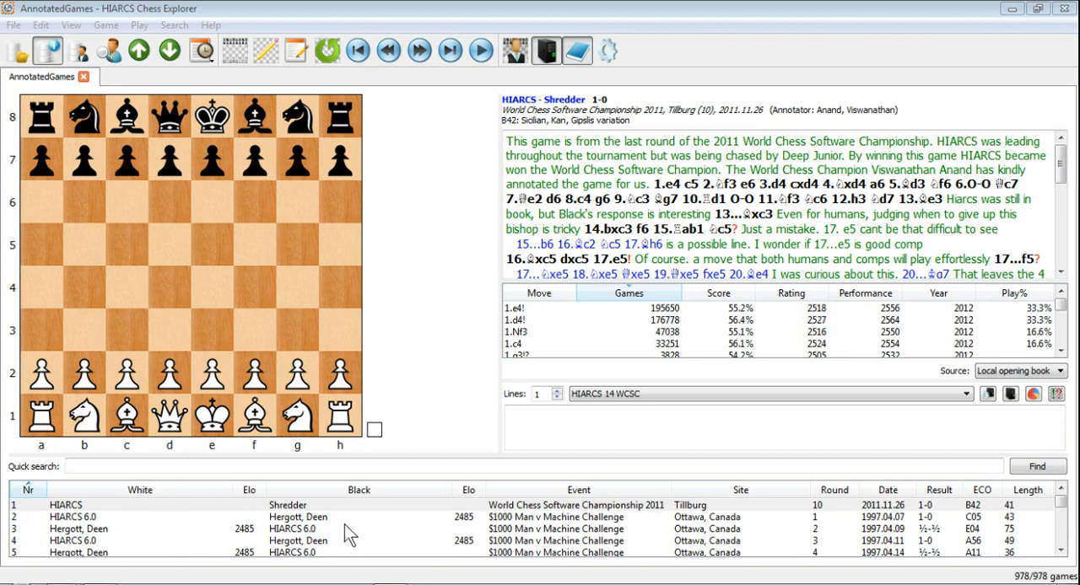
{"action": "mouse_move", "coordinate": [423, 452]}
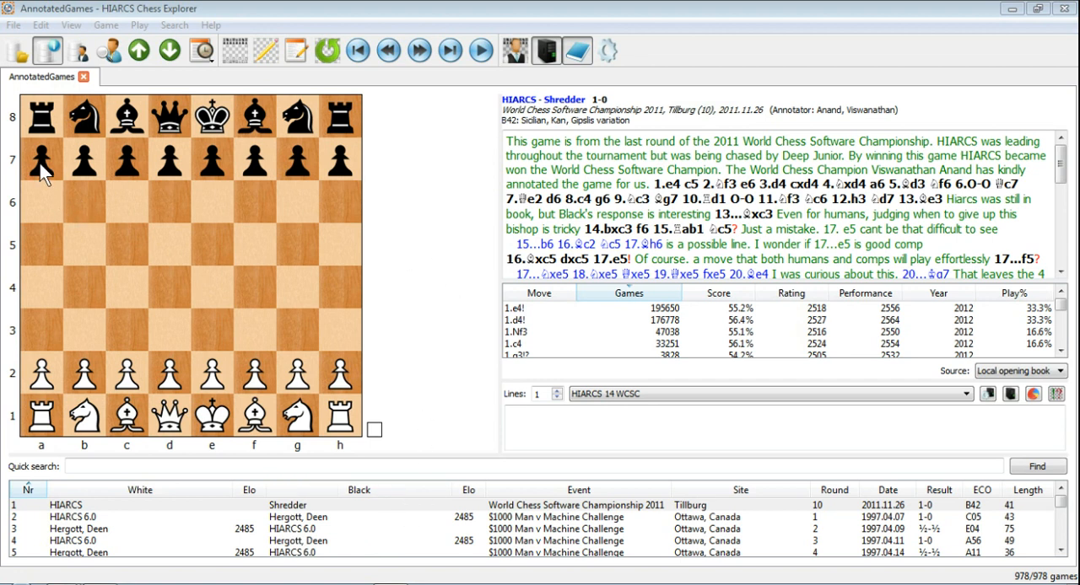
Open AnnotatedGames.pgn, then Fischer-Spassky.pgn and Kasparov-Karpov.pgn as separate database tabs.
{"action": "left_click", "coordinate": [13, 25]}
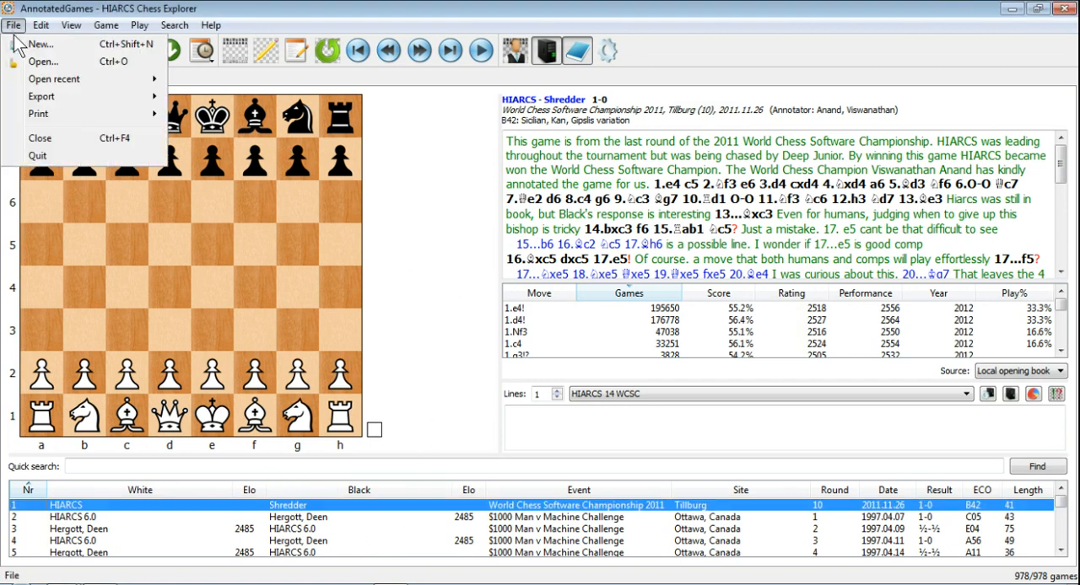
{"action": "left_click", "coordinate": [43, 60]}
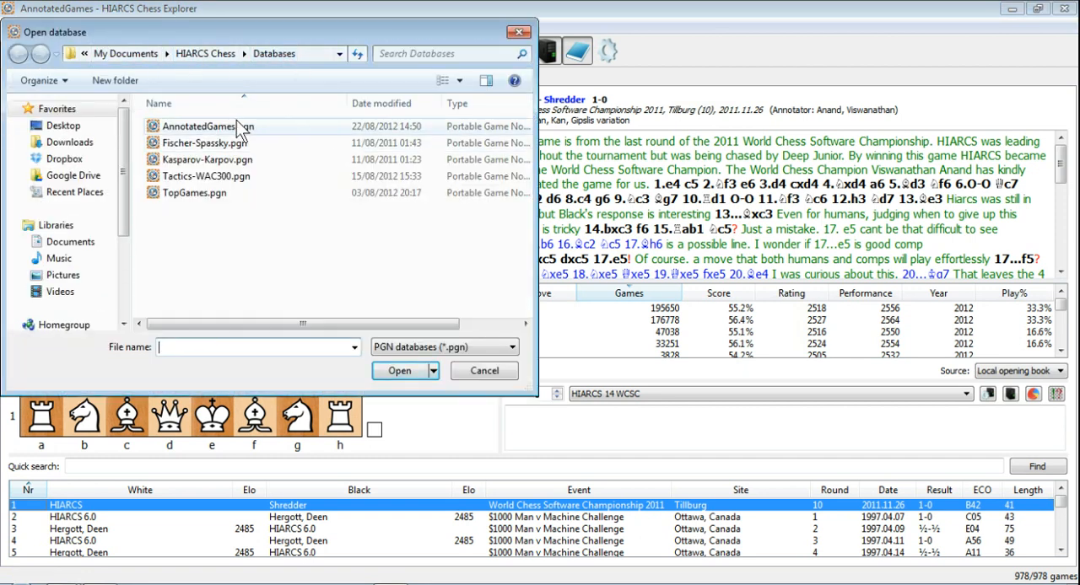
{"action": "left_click", "coordinate": [208, 126]}
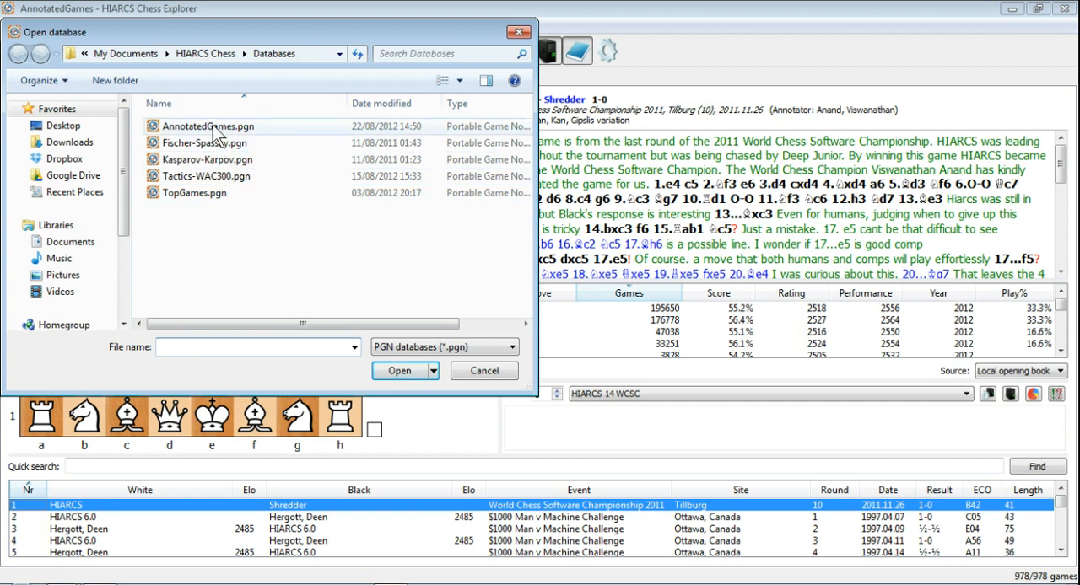
{"action": "left_click", "coordinate": [208, 126]}
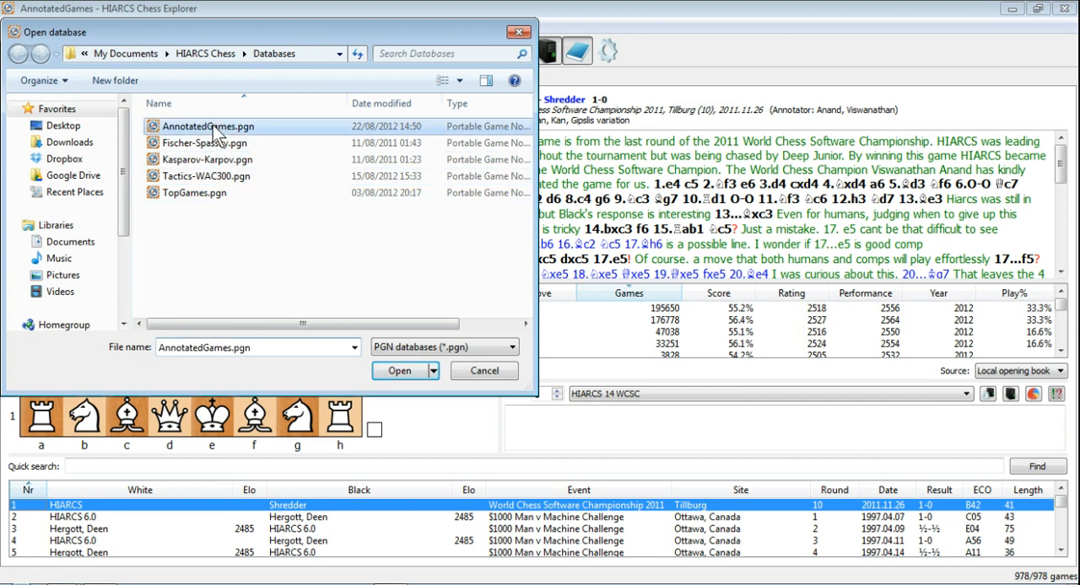
{"action": "left_click", "coordinate": [399, 370]}
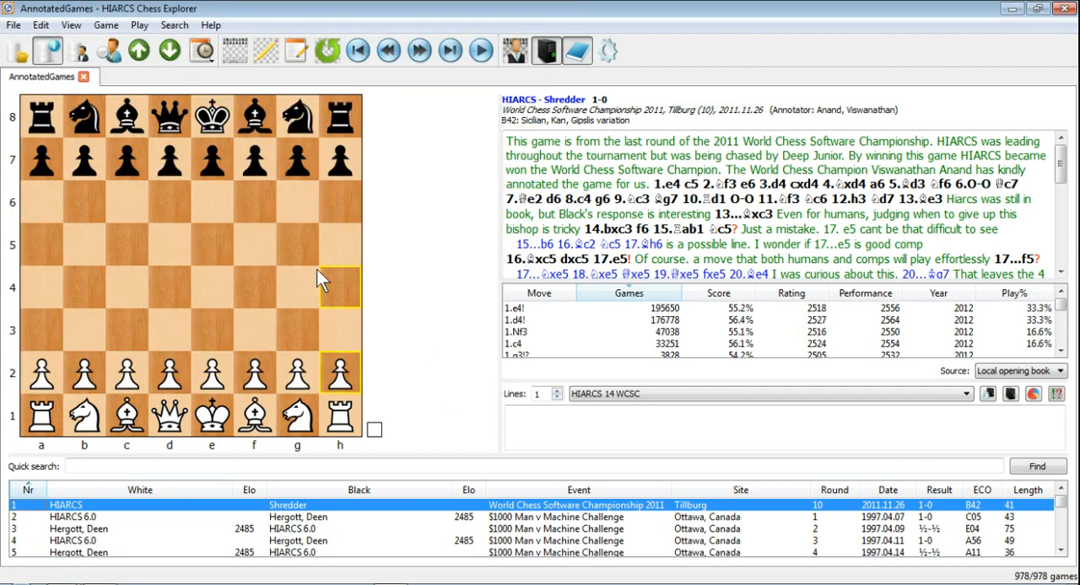
{"action": "mouse_move", "coordinate": [18, 51]}
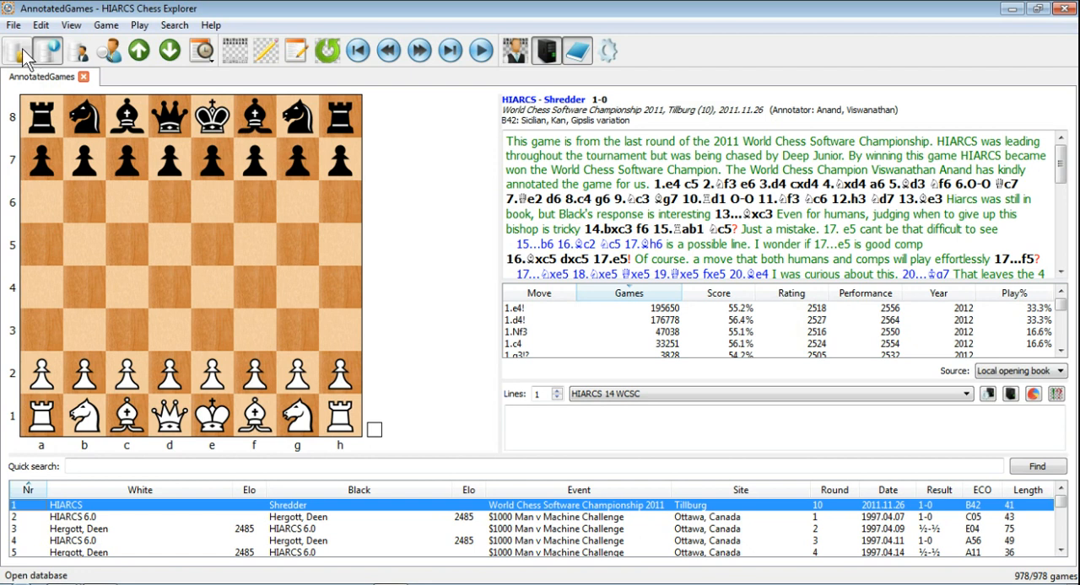
{"action": "mouse_move", "coordinate": [19, 53]}
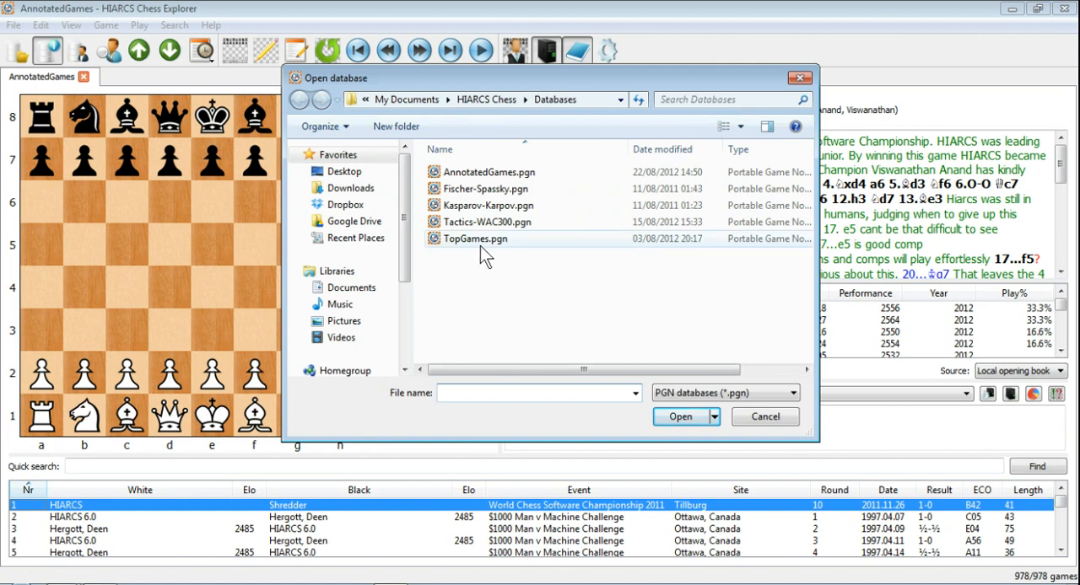
{"action": "left_click", "coordinate": [485, 188]}
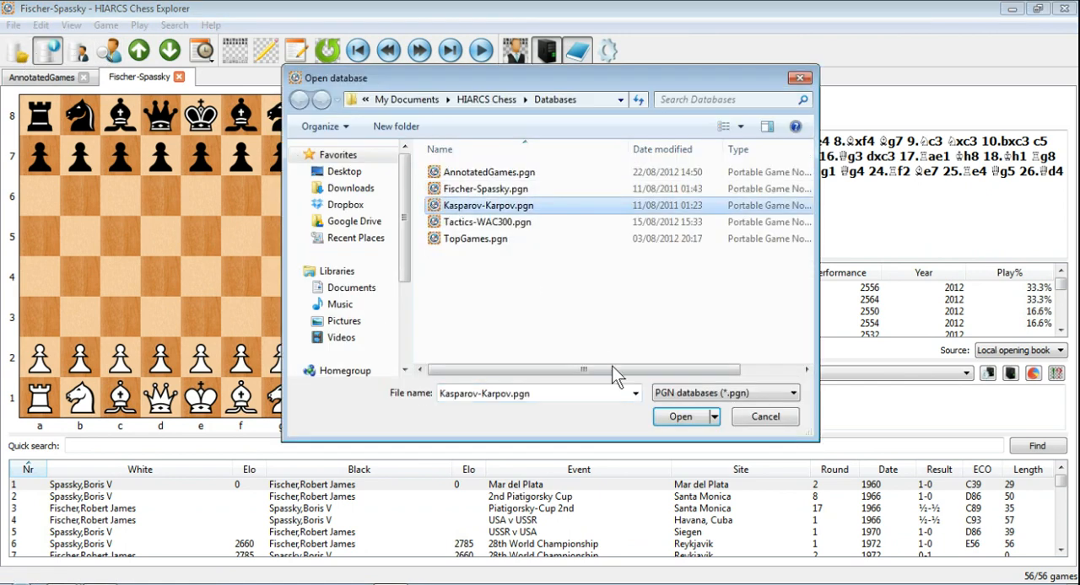
{"action": "left_click", "coordinate": [680, 415]}
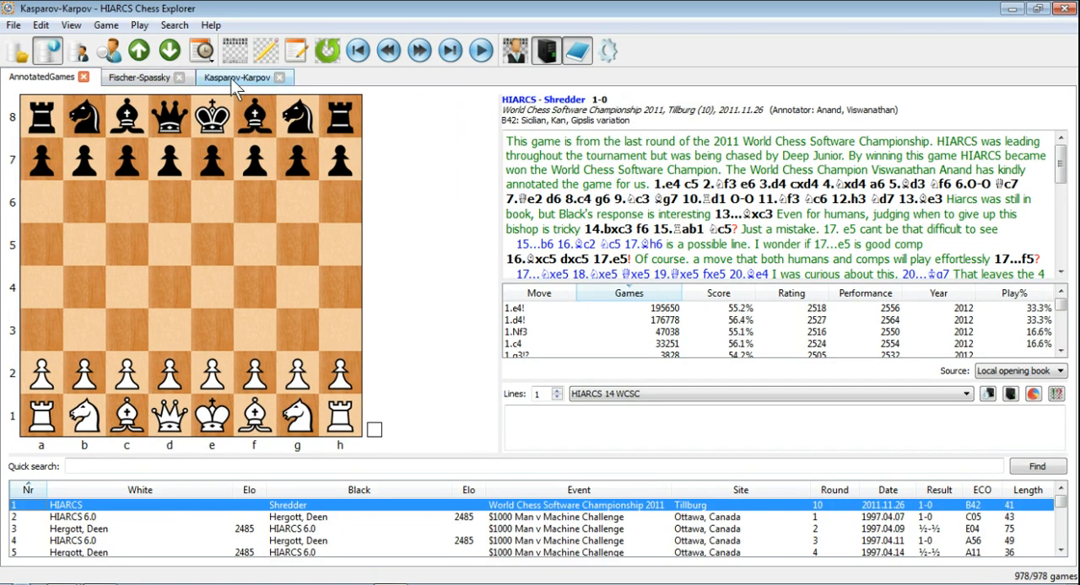
Glance at the Fischer-Spassky tab, return to AnnotatedGames, and bring up the File menu.
{"action": "left_click", "coordinate": [44, 77]}
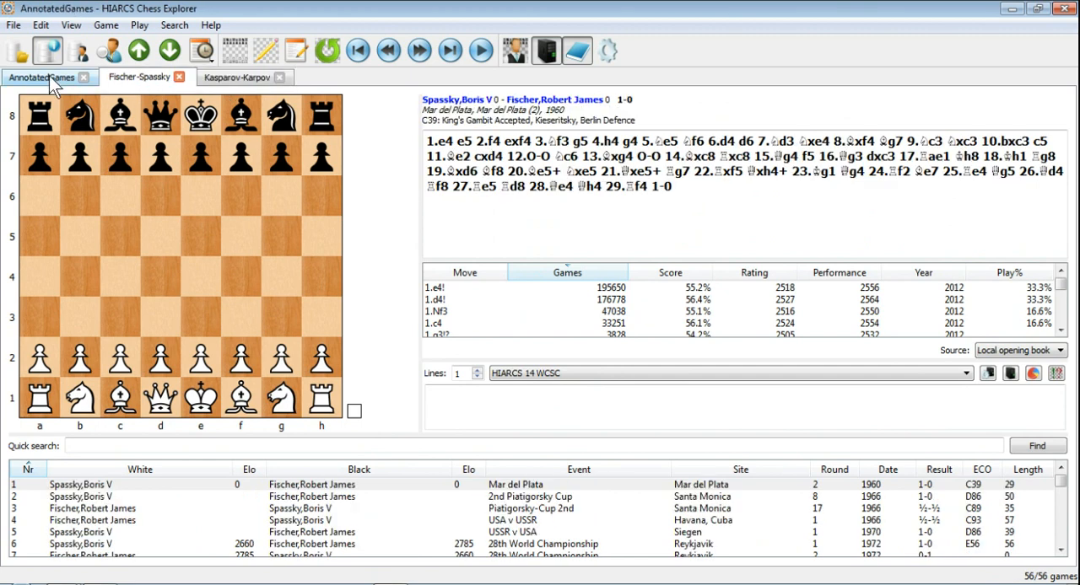
{"action": "left_click", "coordinate": [40, 77]}
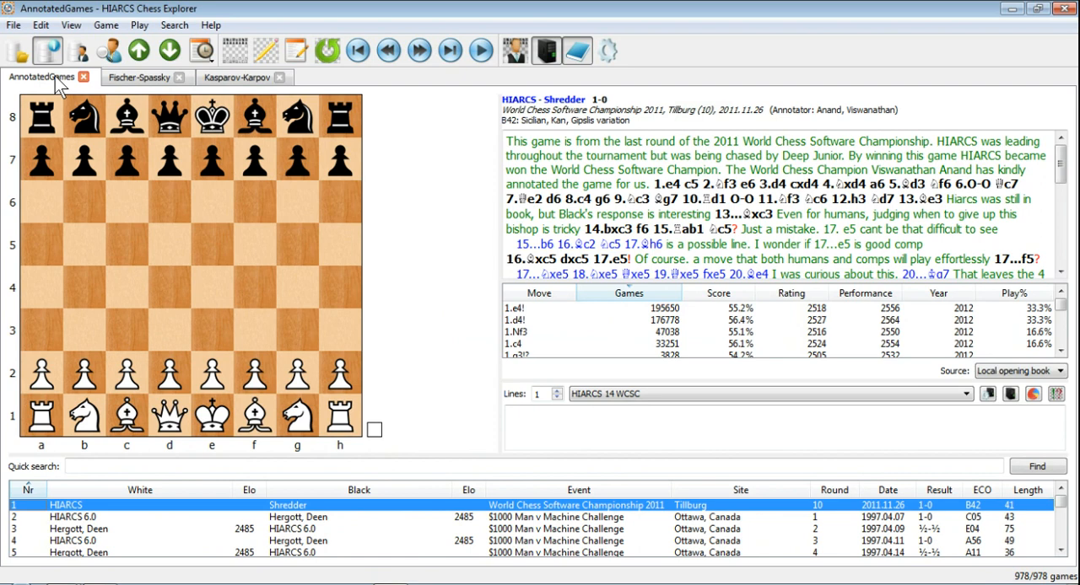
{"action": "left_click", "coordinate": [12, 25]}
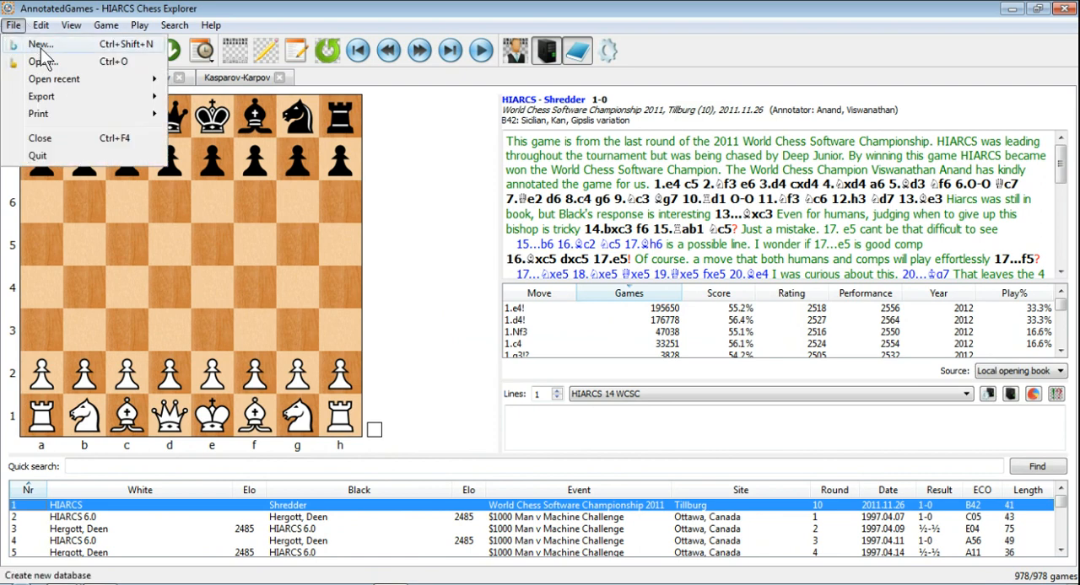
Start a new PGN database in the HIARCS Databases folder and focus the File name box.
{"action": "left_click", "coordinate": [40, 44]}
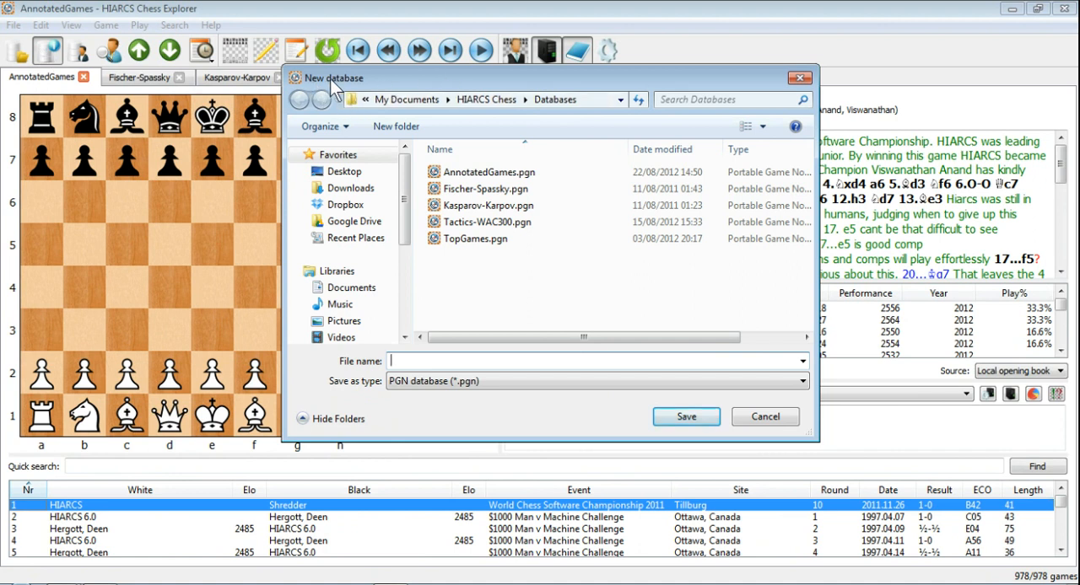
{"action": "mouse_move", "coordinate": [422, 118]}
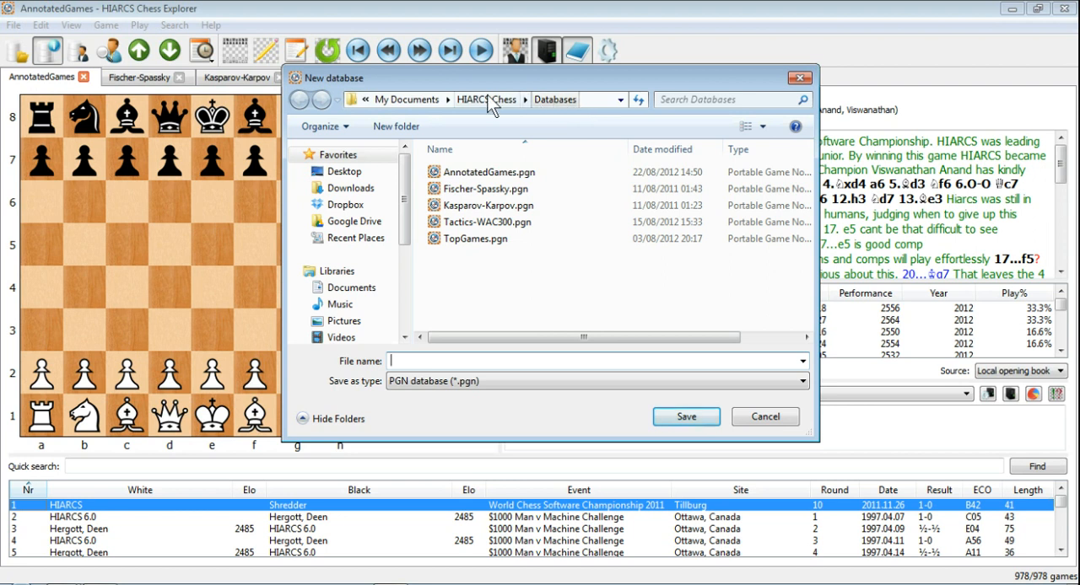
{"action": "mouse_move", "coordinate": [403, 97]}
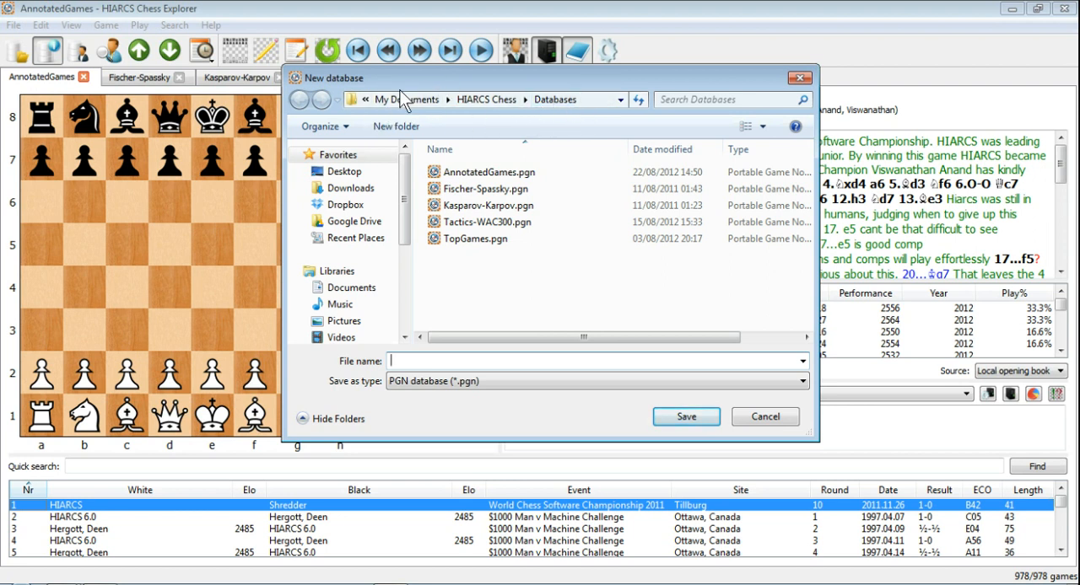
{"action": "mouse_move", "coordinate": [411, 108]}
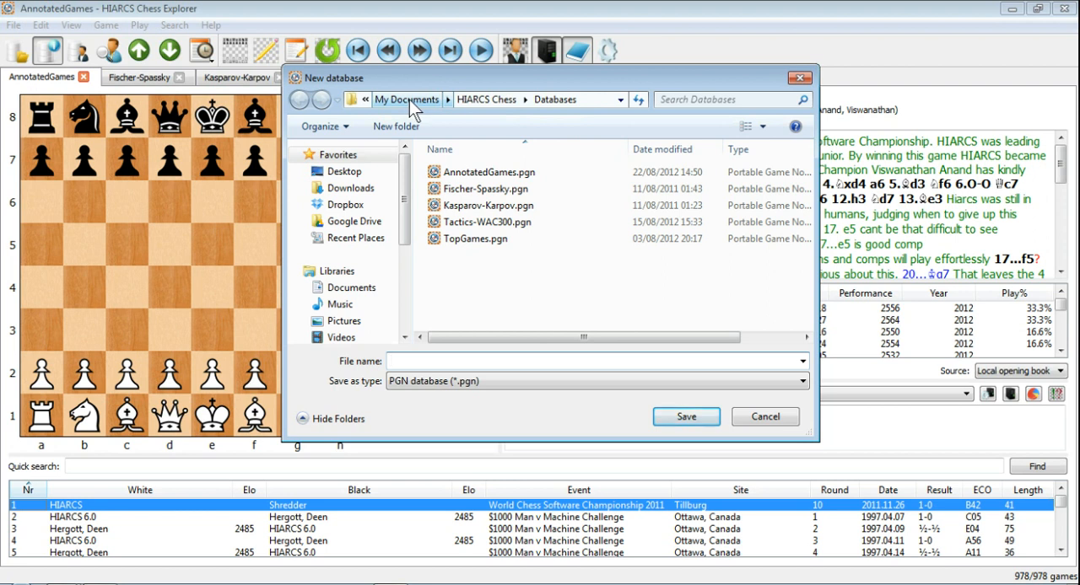
{"action": "mouse_move", "coordinate": [574, 124]}
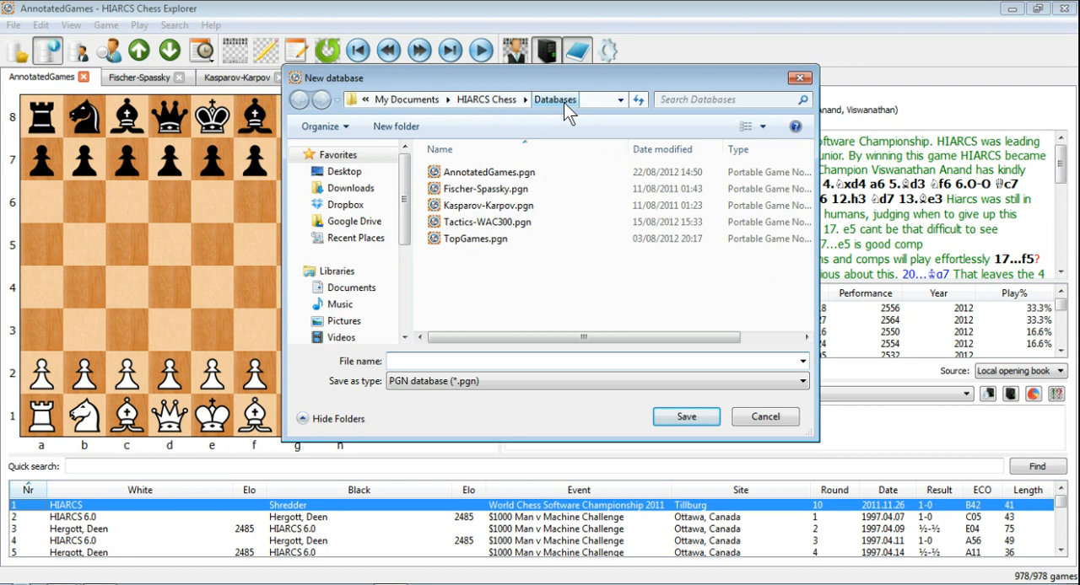
{"action": "mouse_move", "coordinate": [623, 285]}
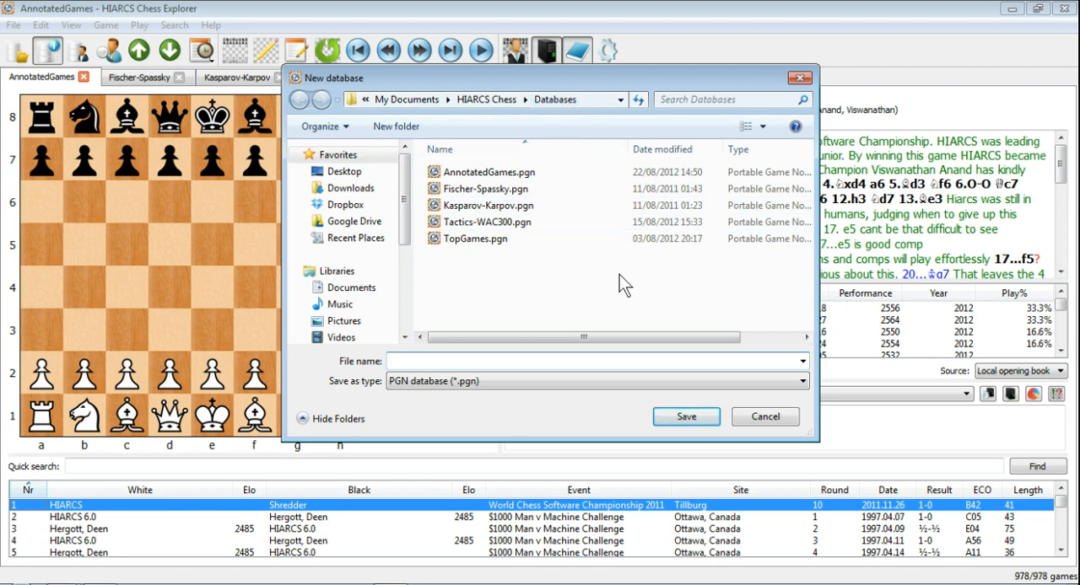
{"action": "left_click", "coordinate": [590, 361]}
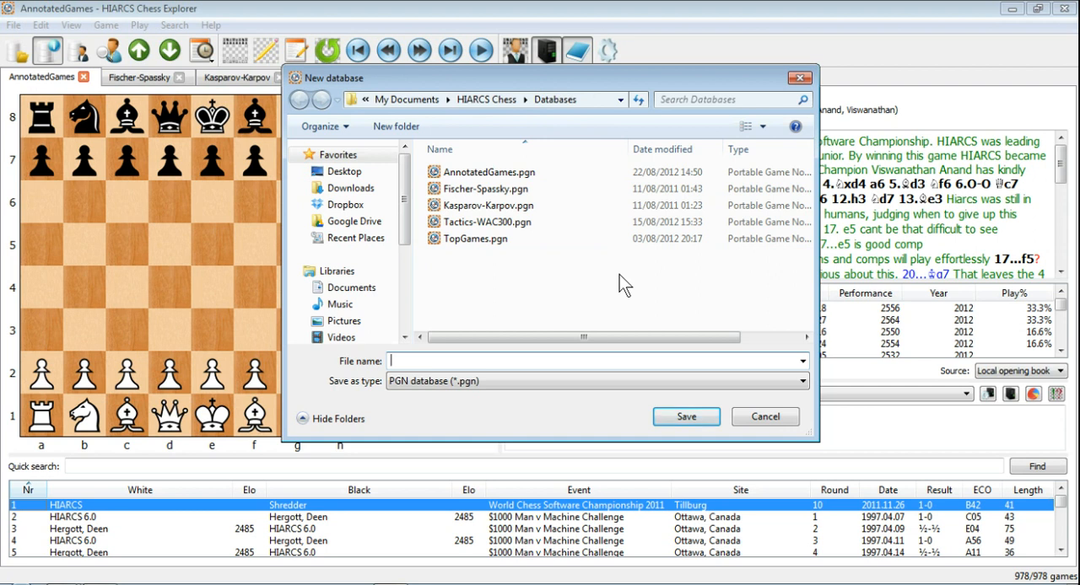
{"action": "mouse_move", "coordinate": [577, 304]}
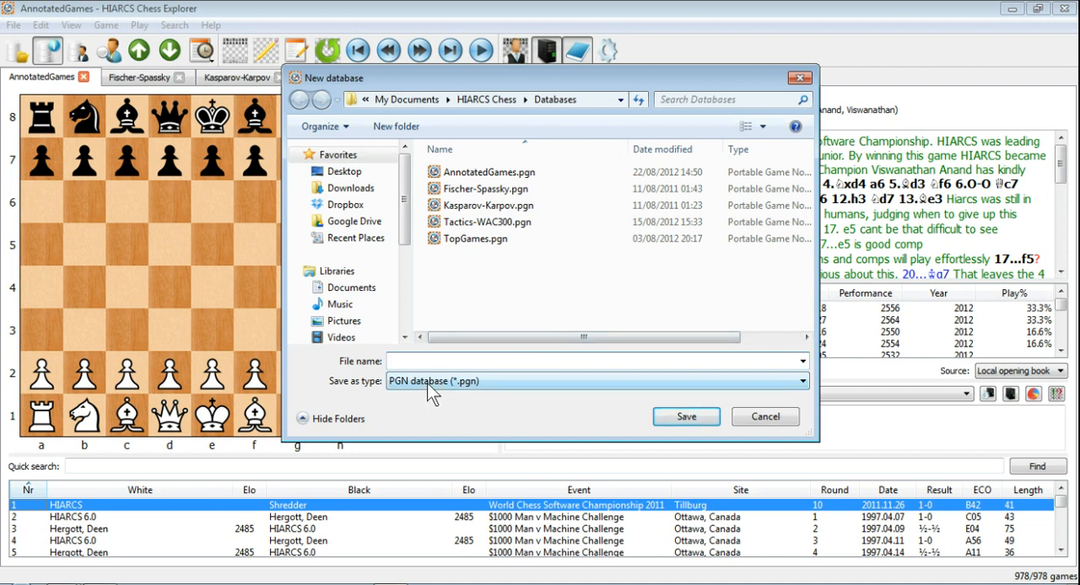
{"action": "mouse_move", "coordinate": [425, 396]}
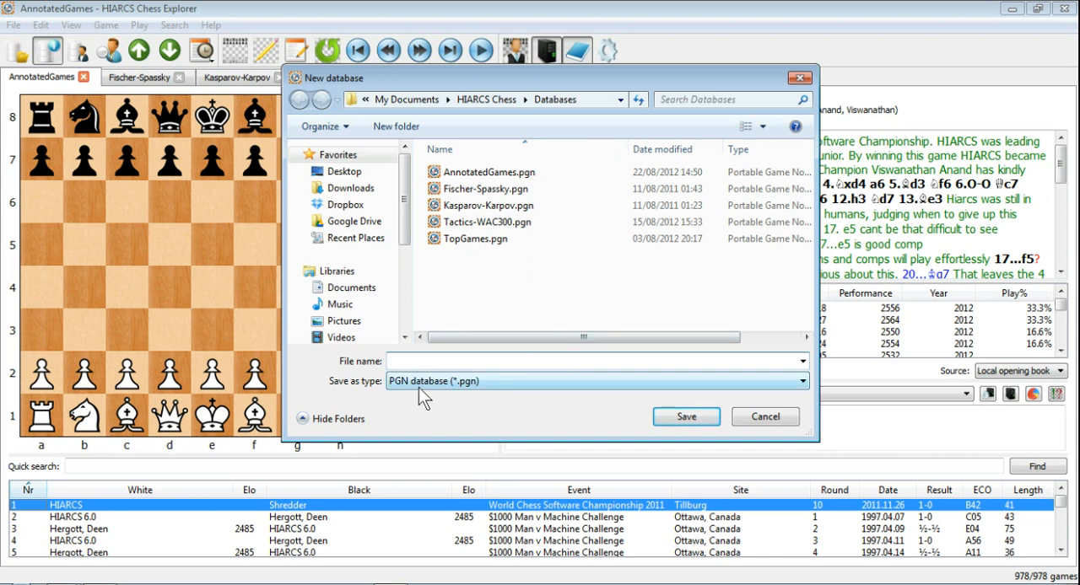
{"action": "mouse_move", "coordinate": [396, 397]}
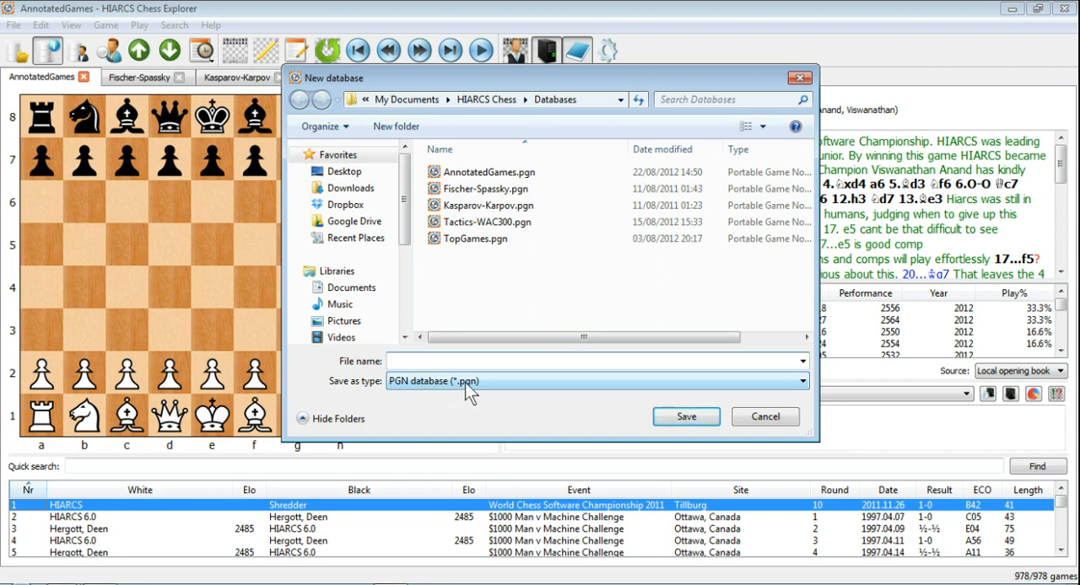
{"action": "left_click", "coordinate": [591, 361]}
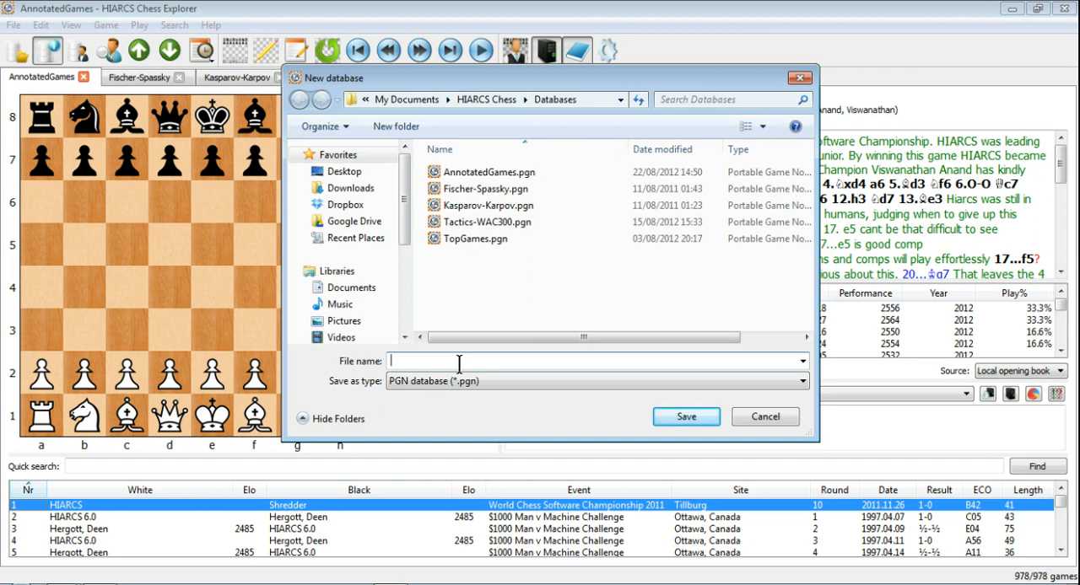
Enter 'My Games' as the new database's file name.
{"action": "type", "text": "My"}
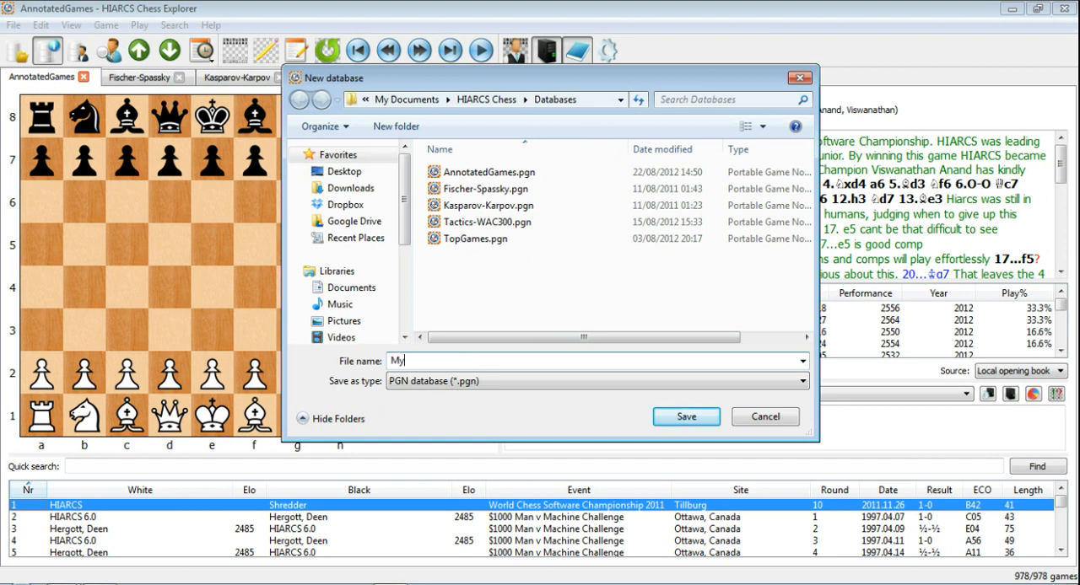
{"action": "type", "text": "Game"}
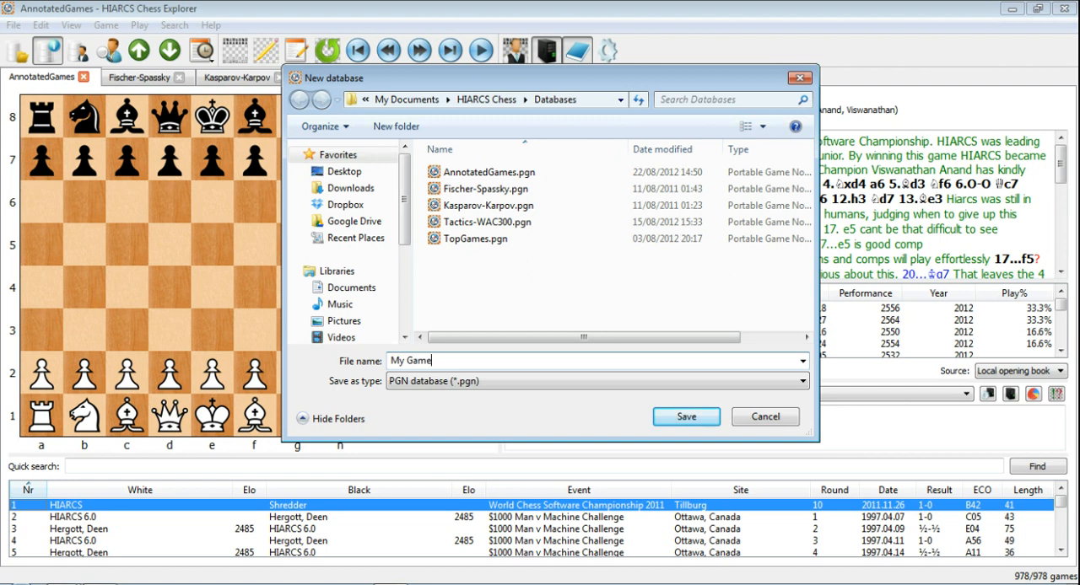
{"action": "type", "text": "s"}
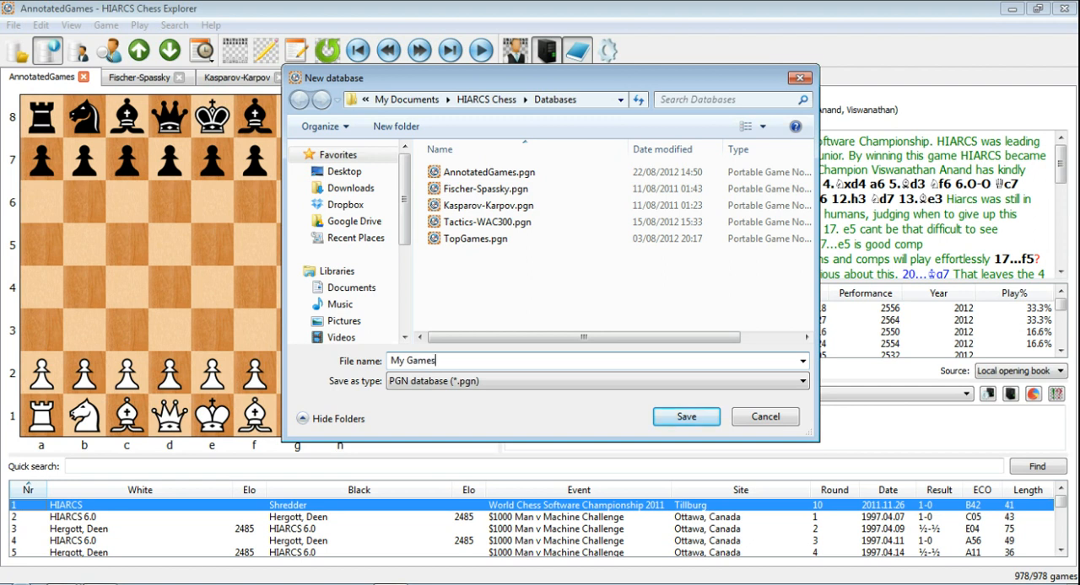
{"action": "mouse_move", "coordinate": [435, 303]}
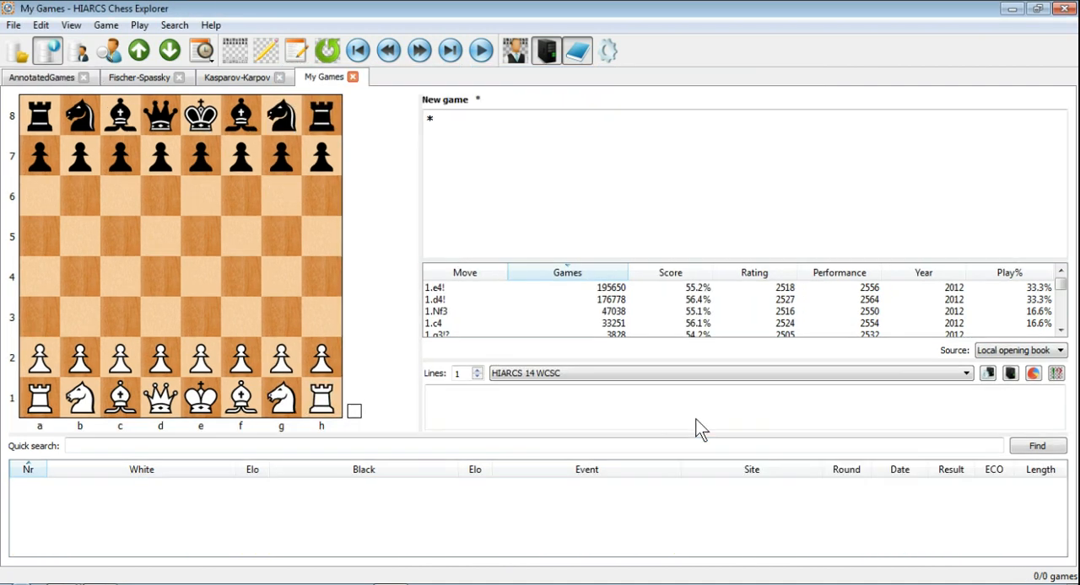
{"action": "mouse_move", "coordinate": [325, 82]}
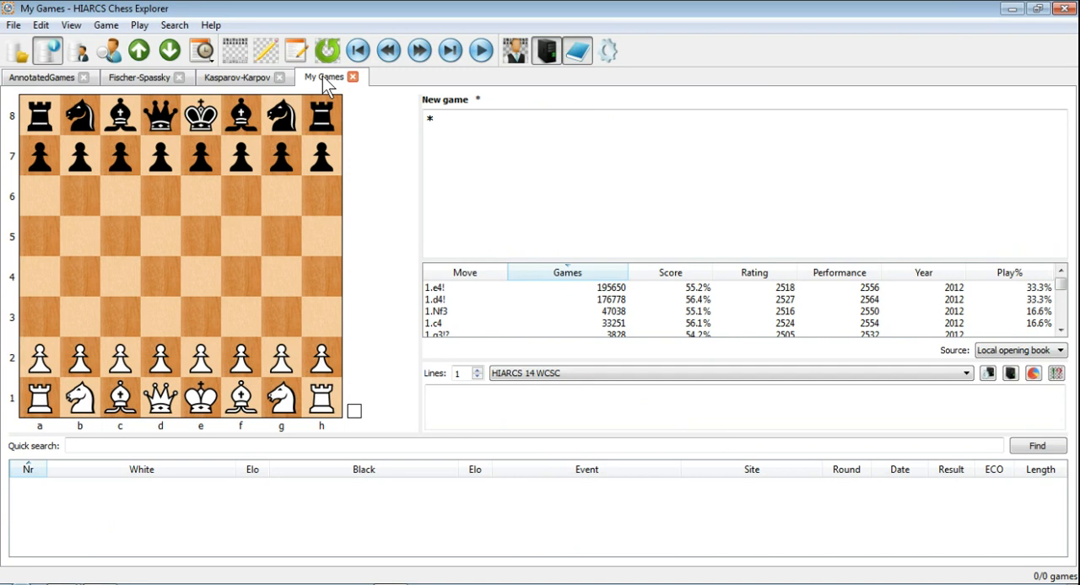
{"action": "mouse_move", "coordinate": [594, 138]}
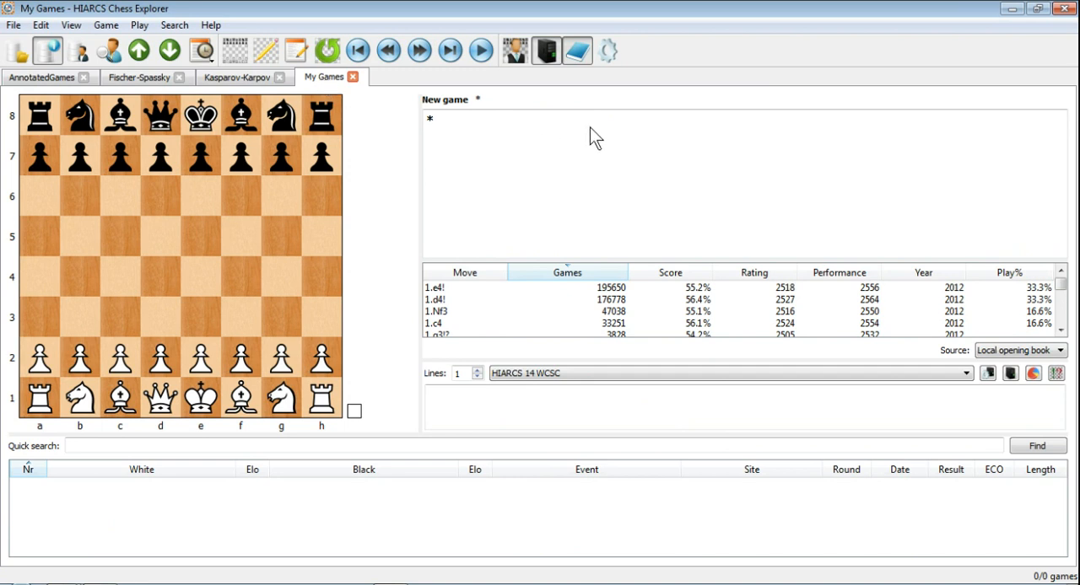
{"action": "mouse_move", "coordinate": [439, 535]}
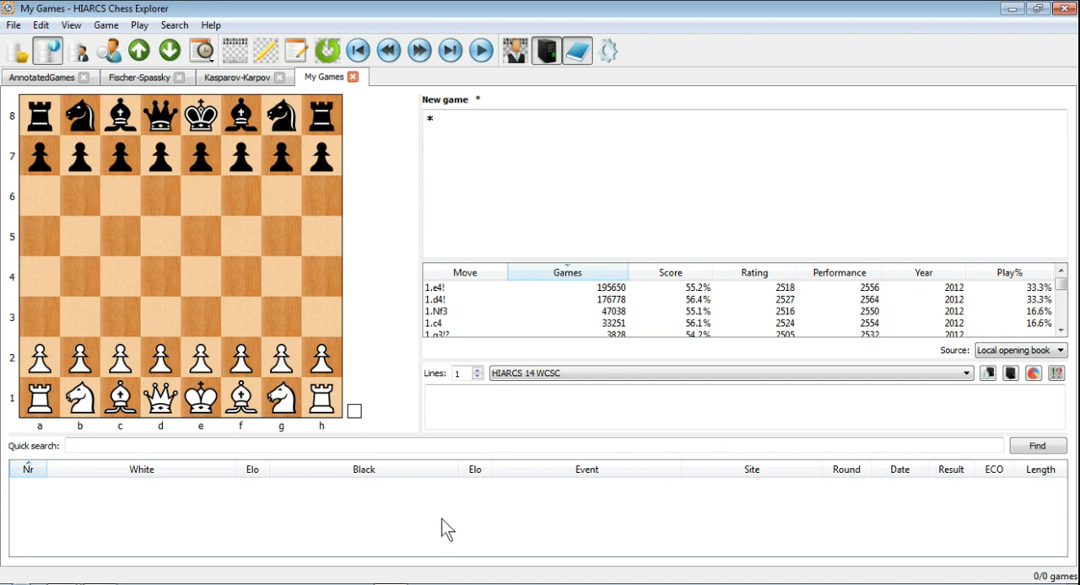
{"action": "mouse_move", "coordinate": [576, 295]}
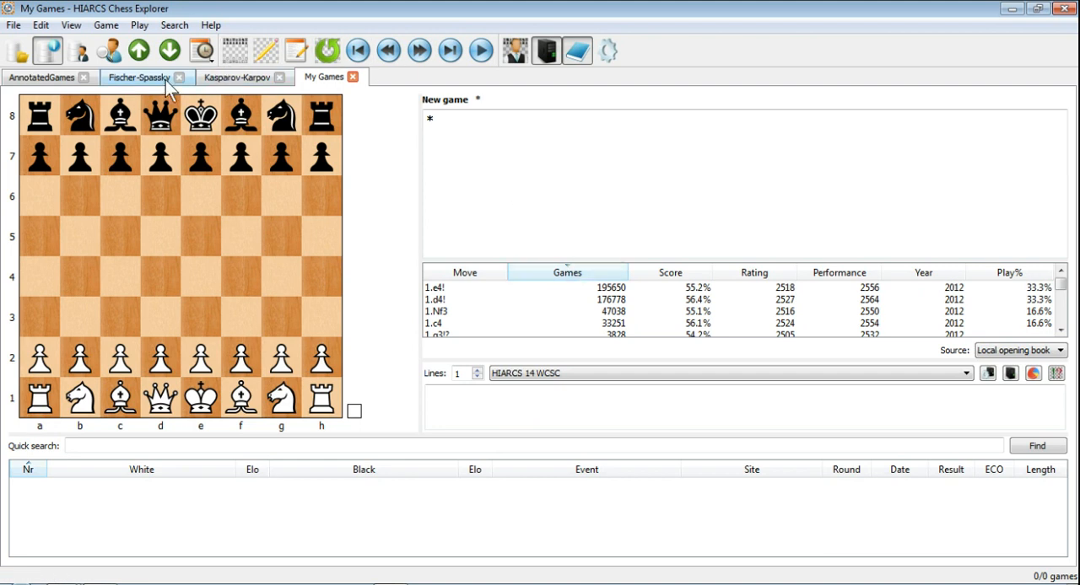
Close the AnnotatedGames tab and reopen Fischer-Spassky.pgn from the recent databases list.
{"action": "left_click", "coordinate": [139, 76]}
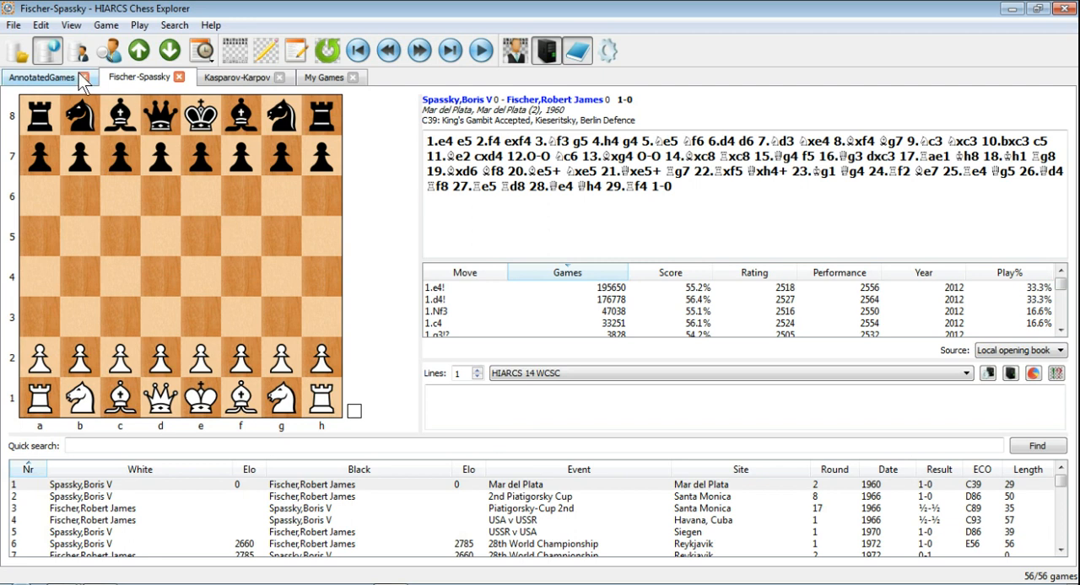
{"action": "left_click", "coordinate": [323, 77]}
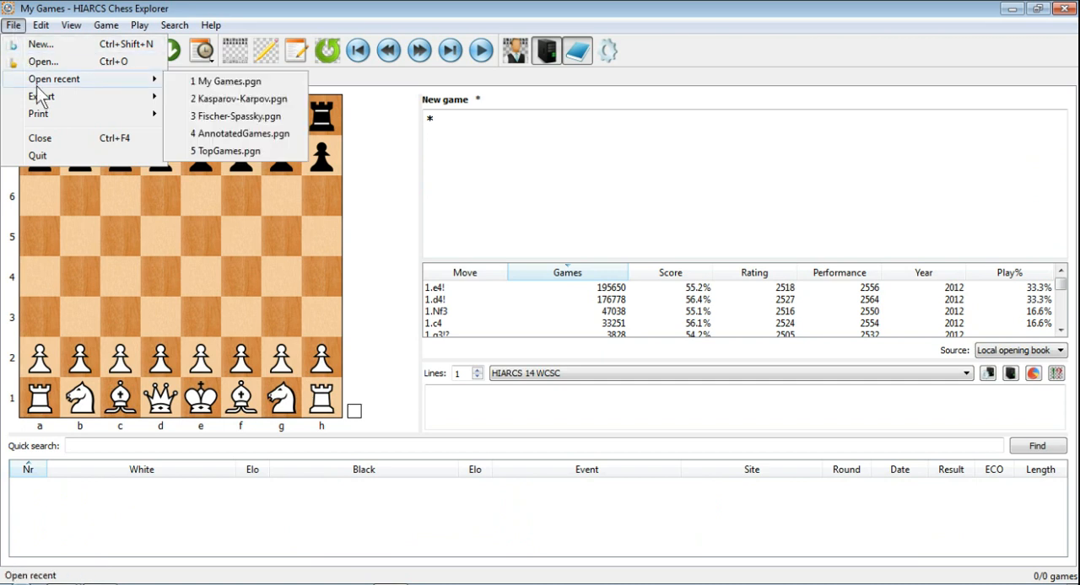
{"action": "mouse_move", "coordinate": [243, 121]}
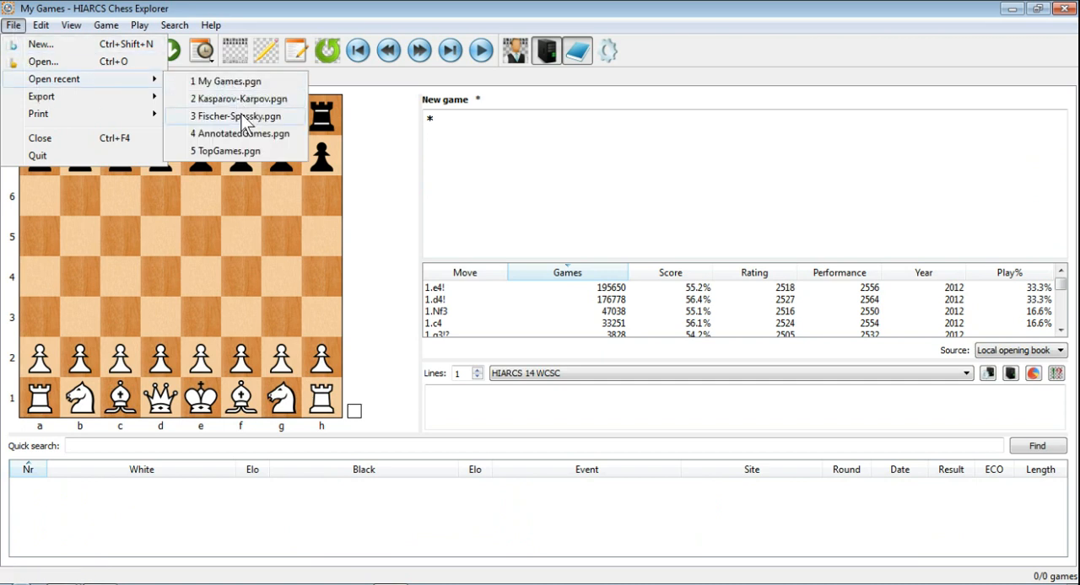
{"action": "mouse_move", "coordinate": [245, 160]}
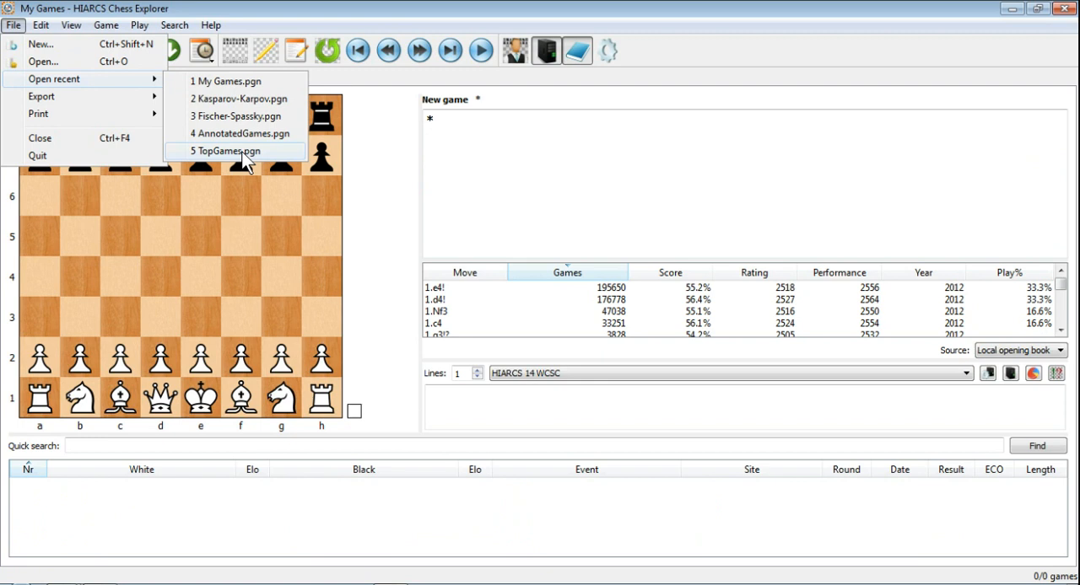
{"action": "mouse_move", "coordinate": [245, 115]}
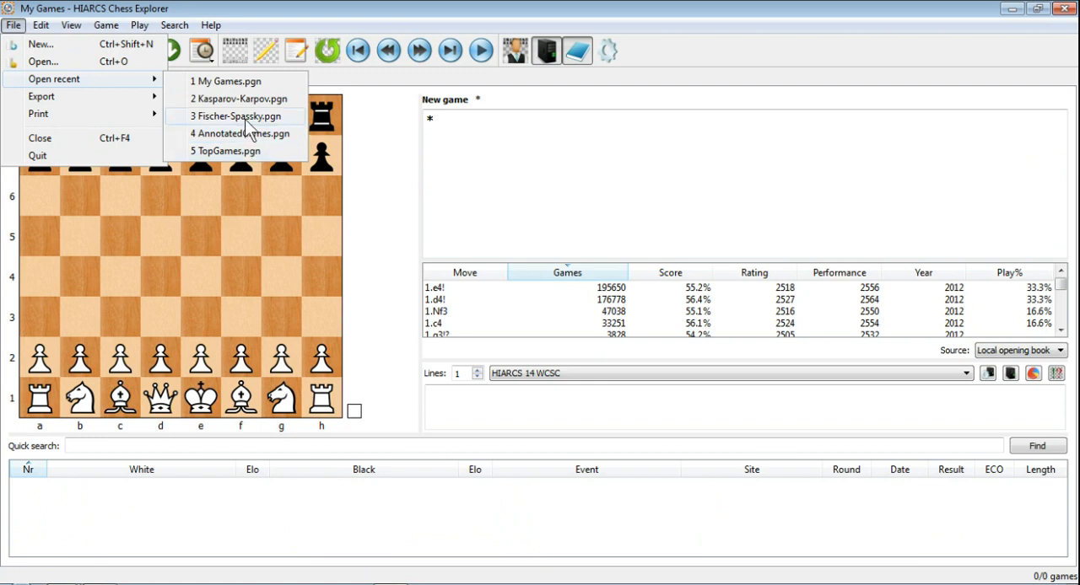
{"action": "left_click", "coordinate": [239, 115]}
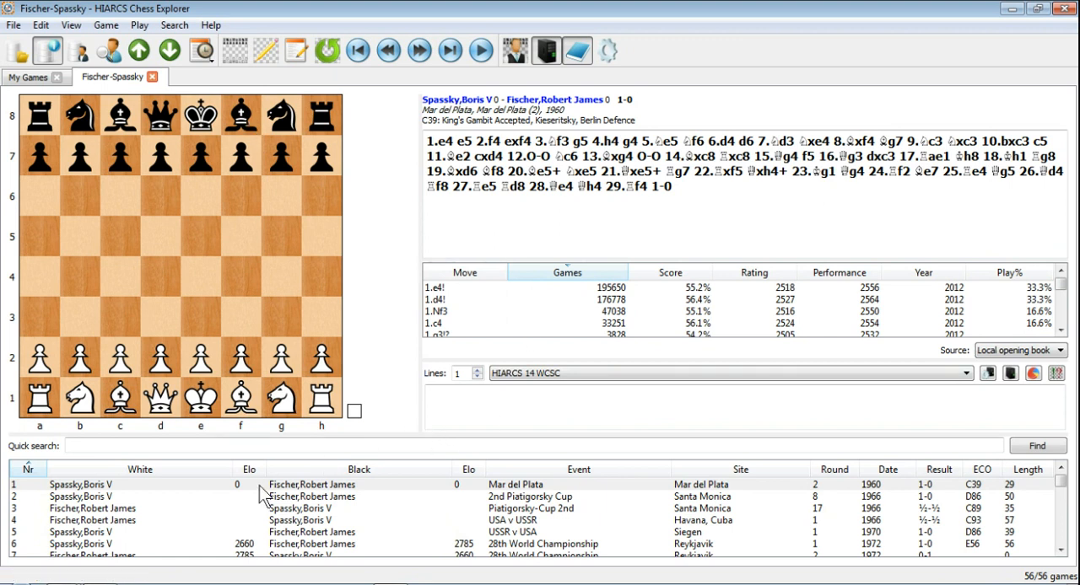
{"action": "mouse_move", "coordinate": [82, 544]}
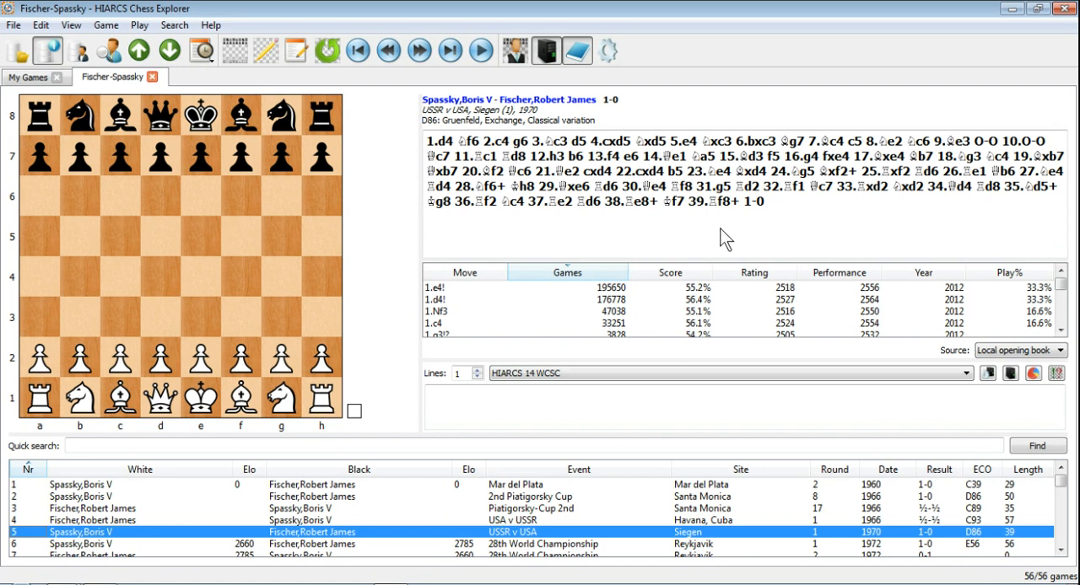
Close the Fischer-Spassky tab and reopen it from File > Open recent.
{"action": "left_click", "coordinate": [639, 171]}
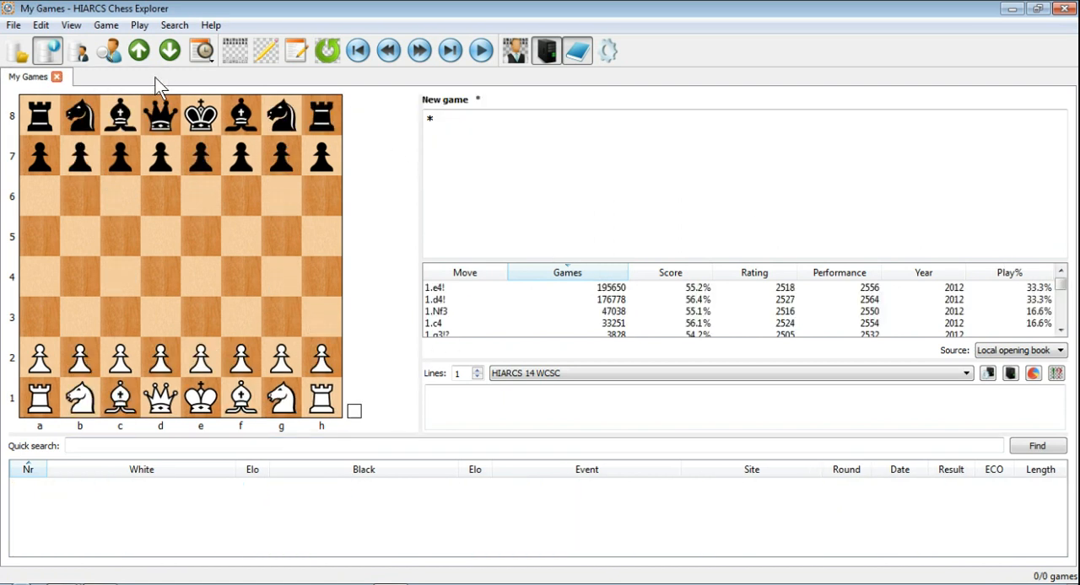
{"action": "left_click", "coordinate": [12, 24]}
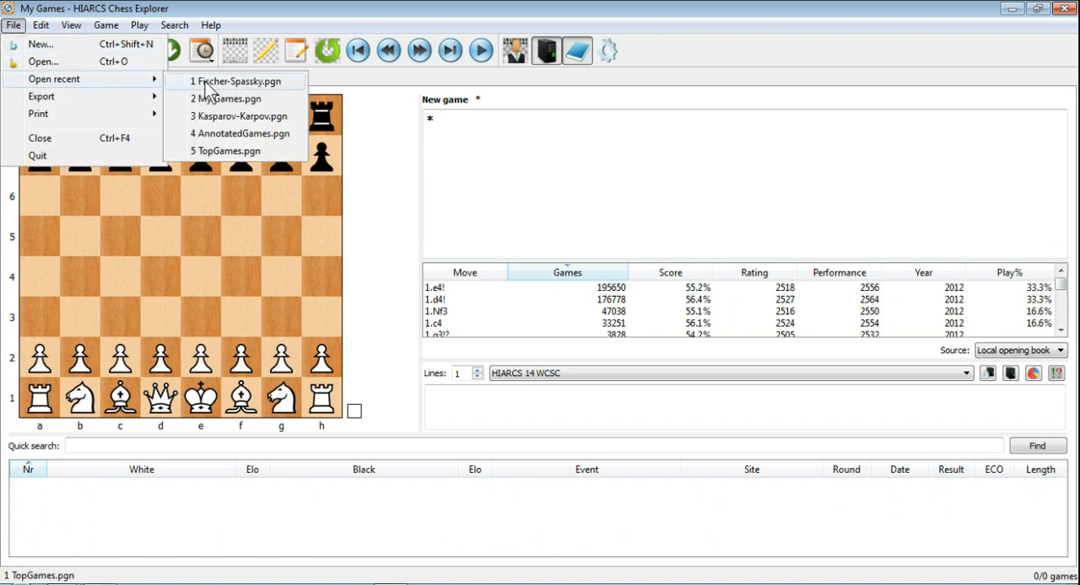
{"action": "left_click", "coordinate": [235, 81]}
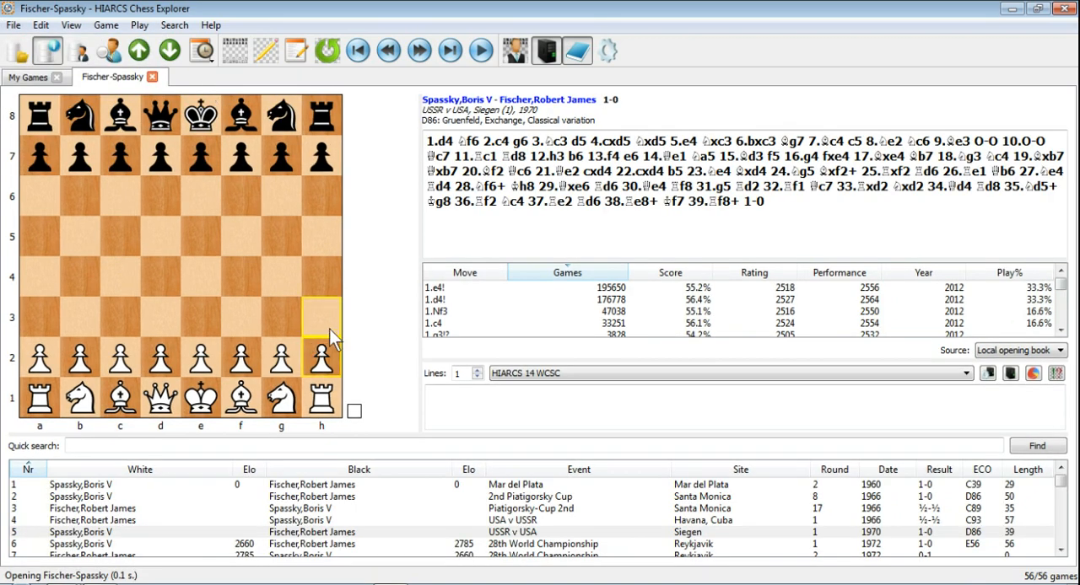